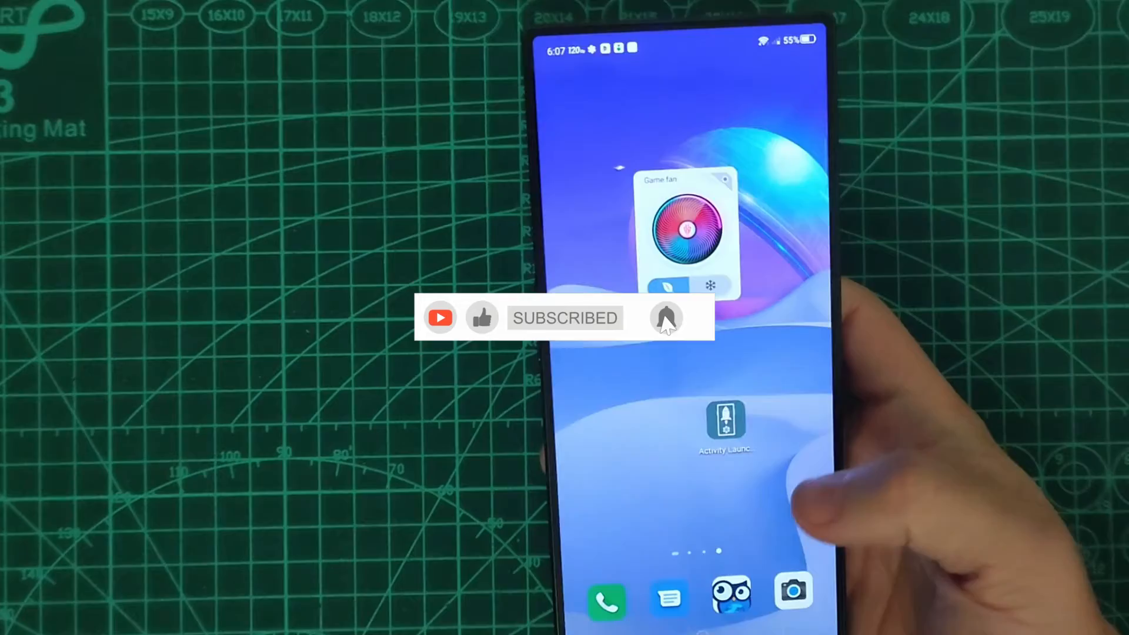
# Launch Activity Launcher and start a search to filter activities for 'fan'.
pyautogui.click(725, 418)
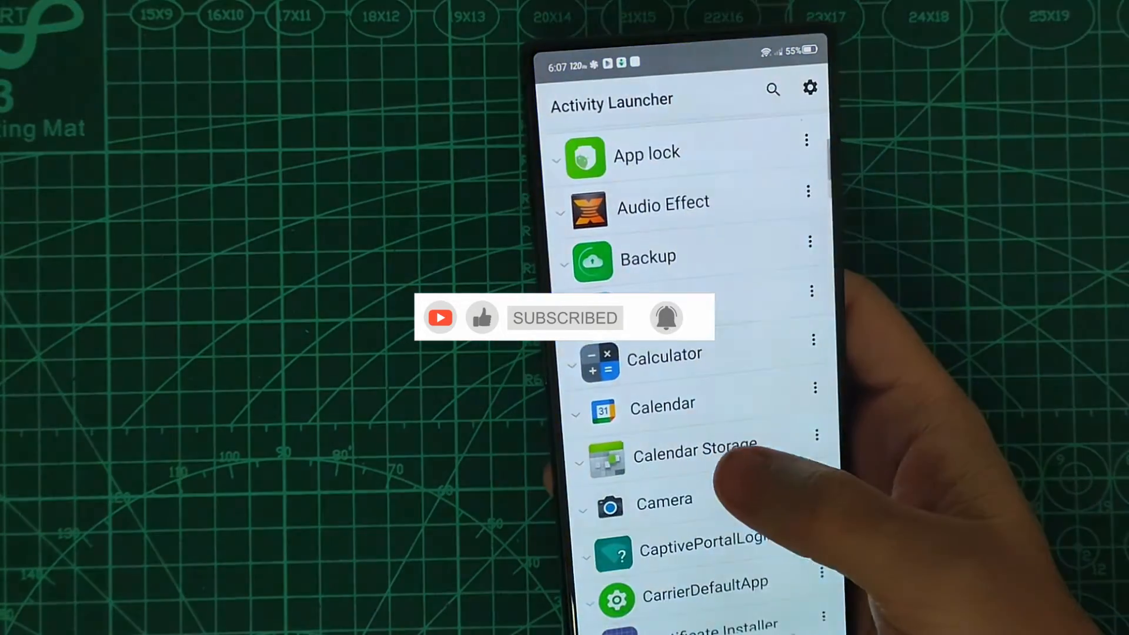
pyautogui.click(774, 90)
pyautogui.write('fan')
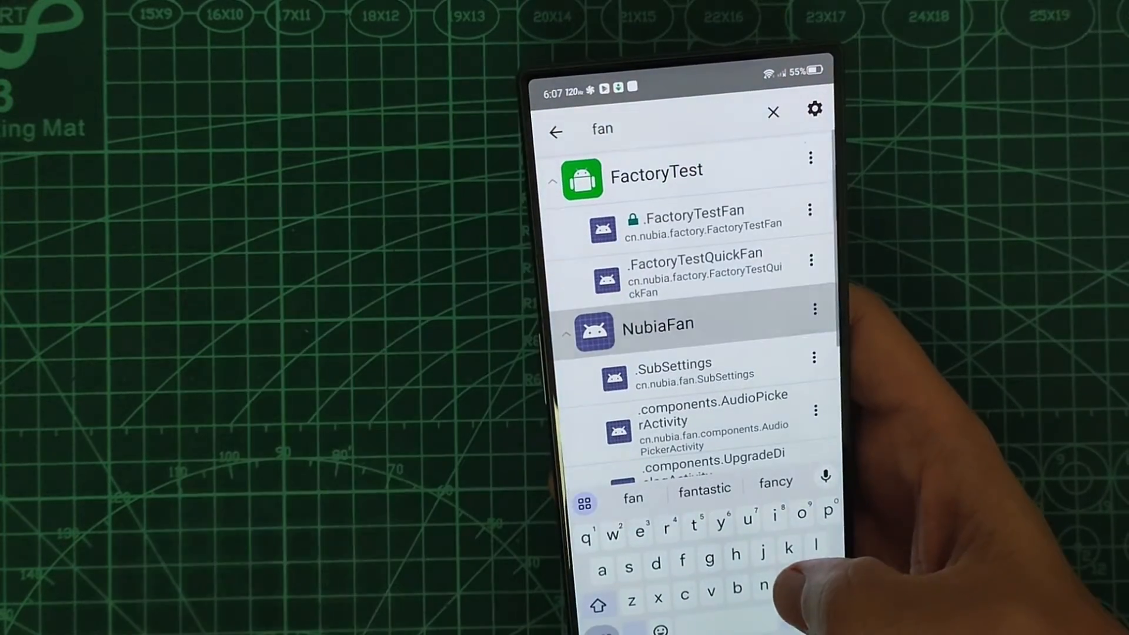
pyautogui.click(695, 224)
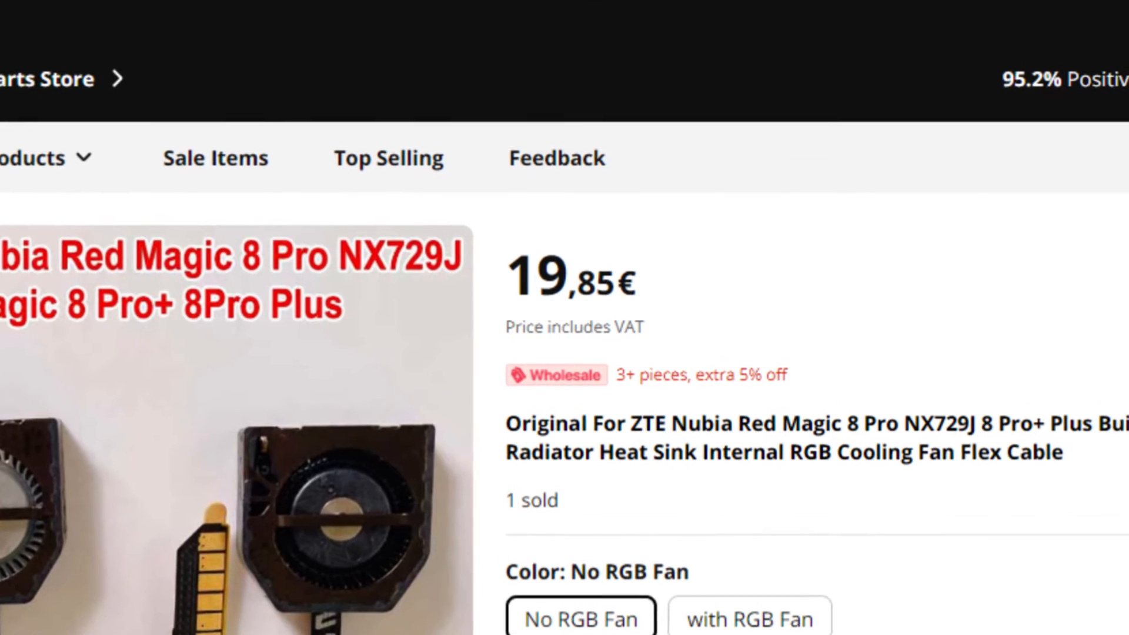
# Scroll to the 'Improving RedMagic 8 pro Fan protection' video and its link.
pyautogui.scroll(-3)
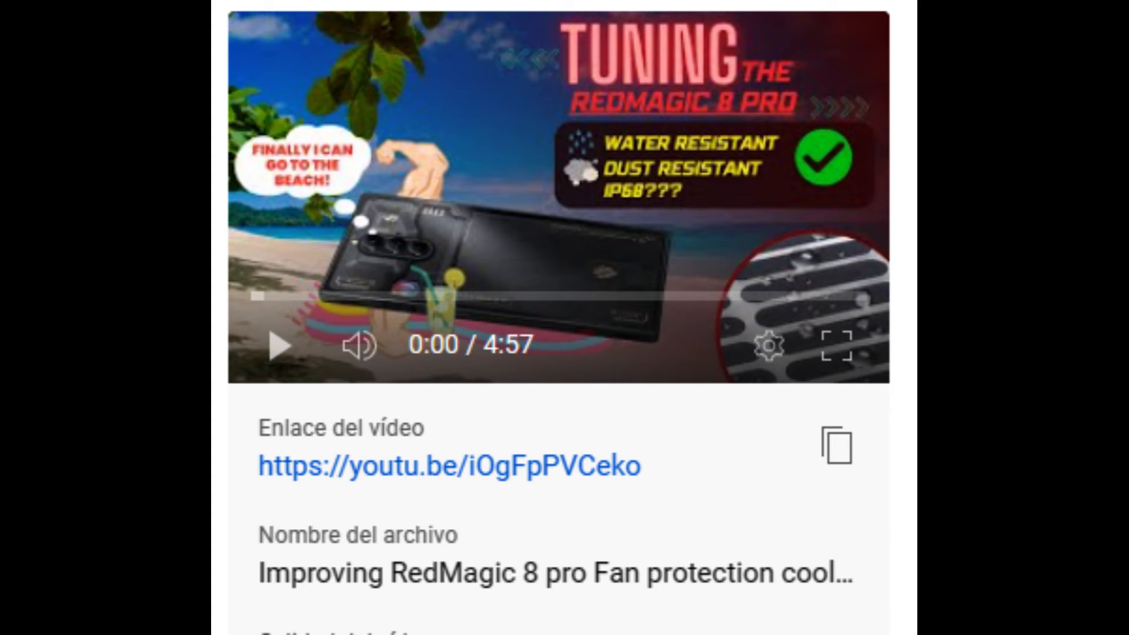
pyautogui.click(282, 346)
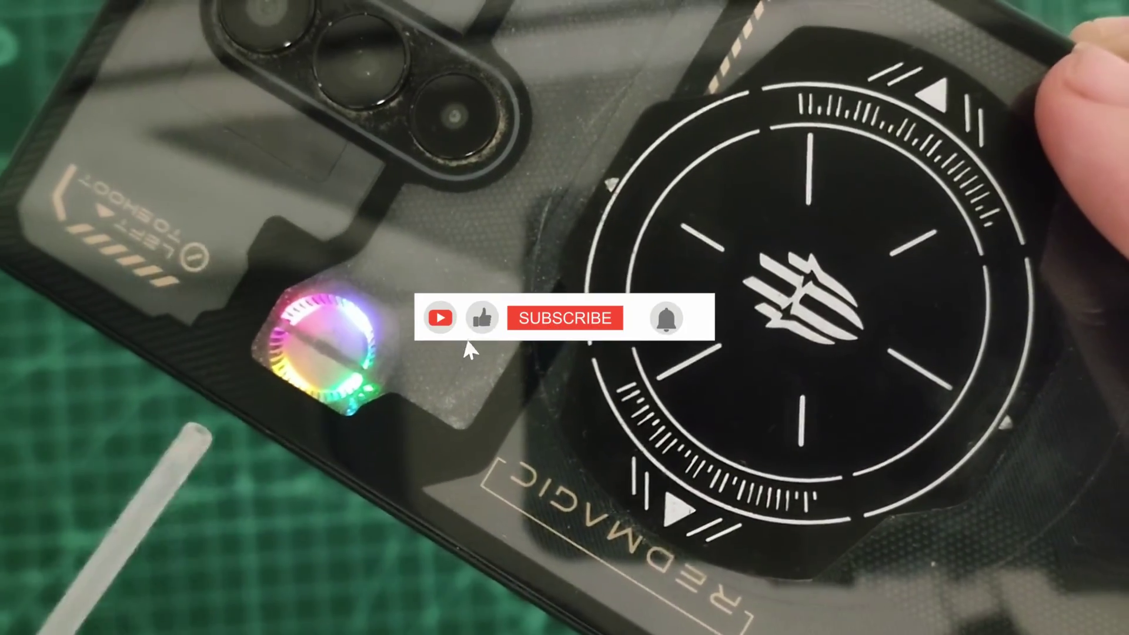
pyautogui.click(564, 317)
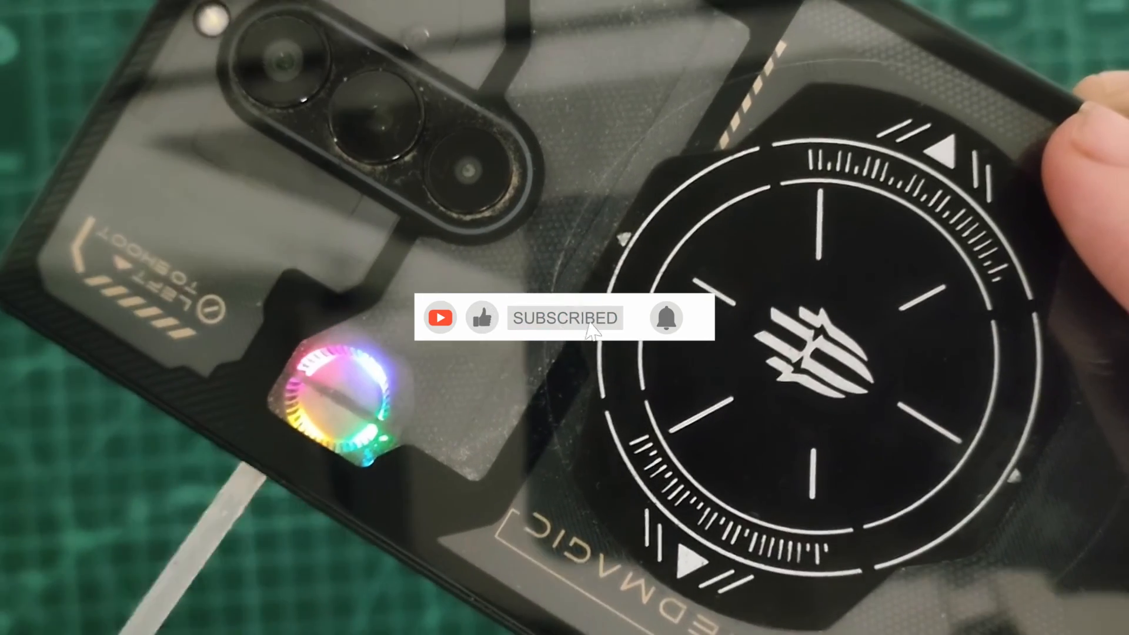